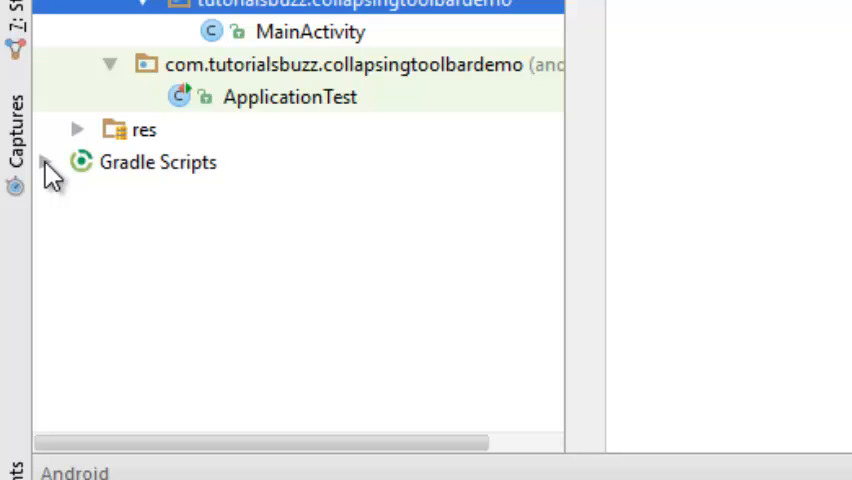
Open build.gradle (Module: app) from Gradle Scripts and view its support library dependencies
left_click(48, 162)
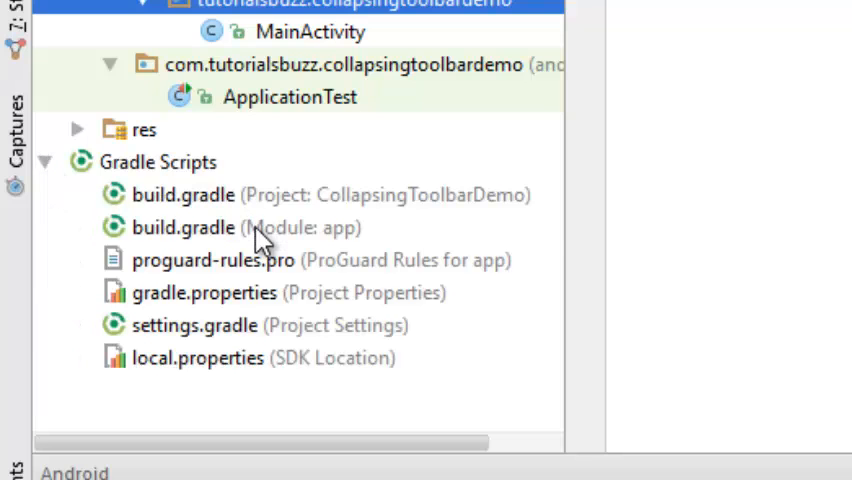
double_click(184, 228)
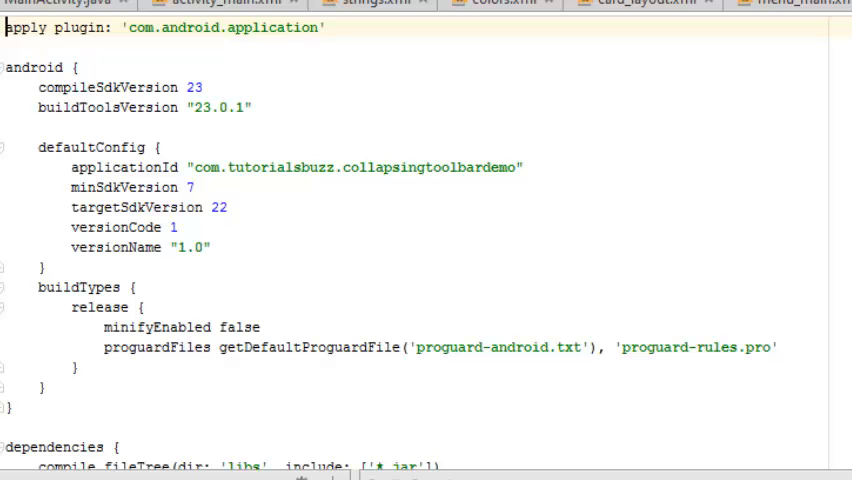
scroll("down", 3)
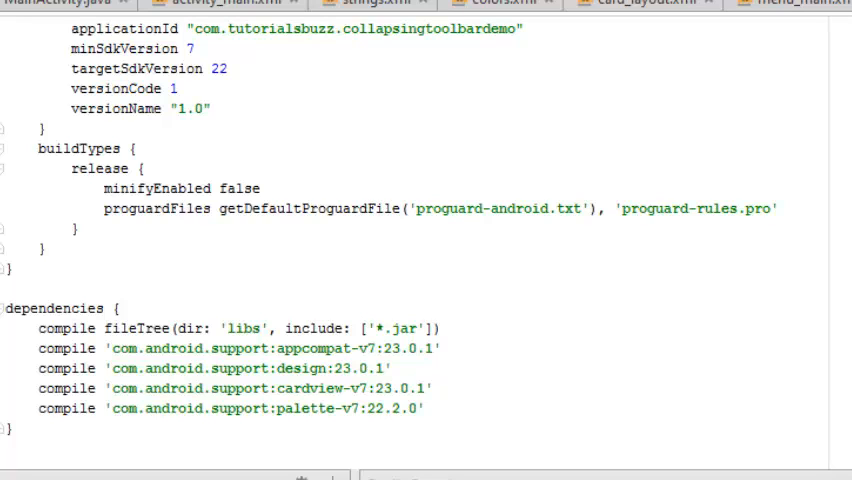
mouse_move(792, 246)
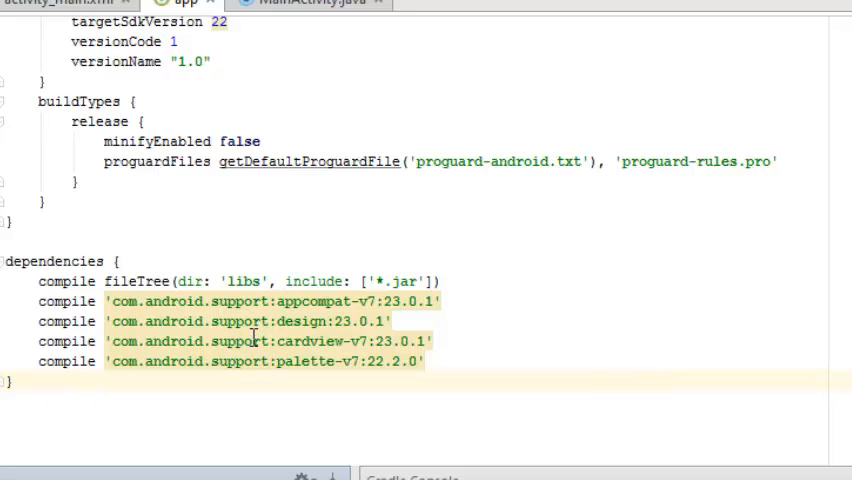
mouse_move(360, 320)
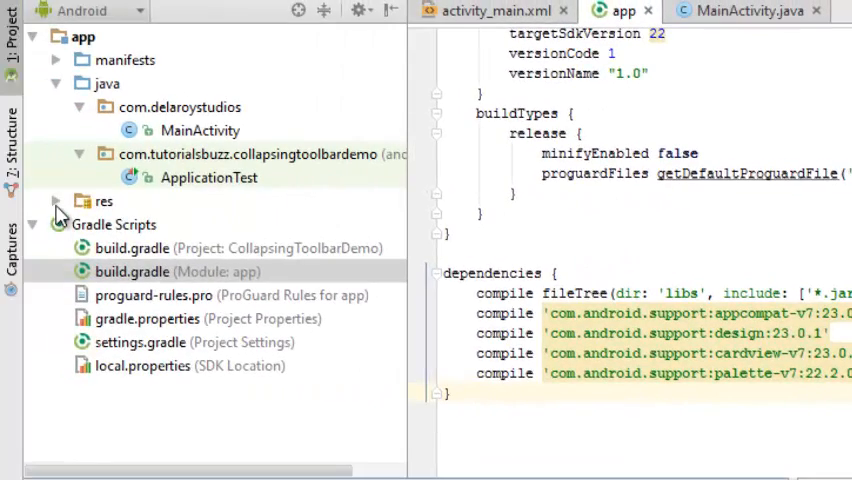
Open res/layout/activity_main.xml showing the CoordinatorLayout and AppBarLayout markup
left_click(56, 200)
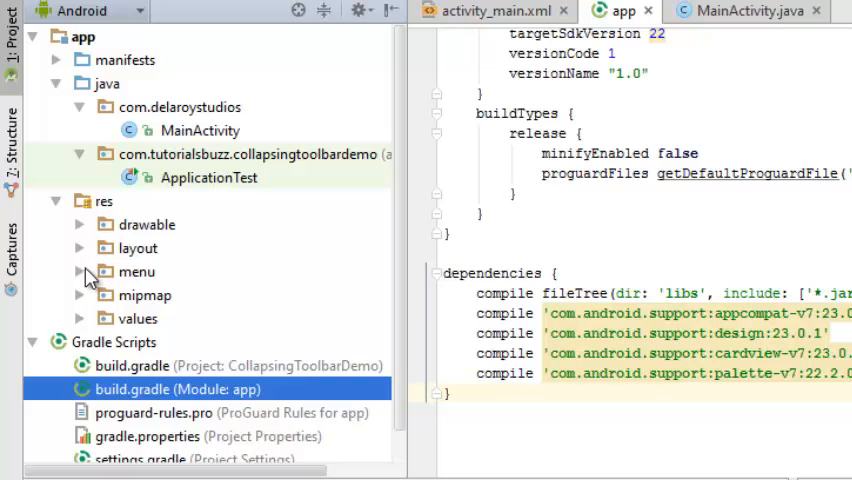
left_click(80, 248)
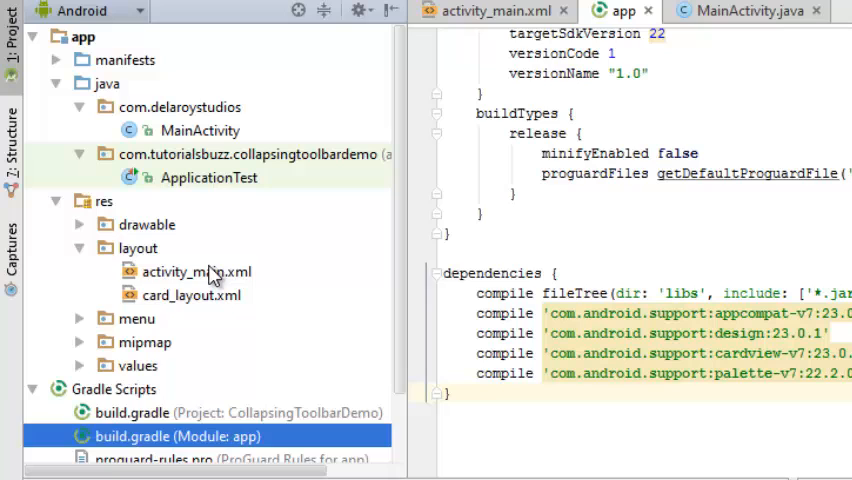
left_click(196, 272)
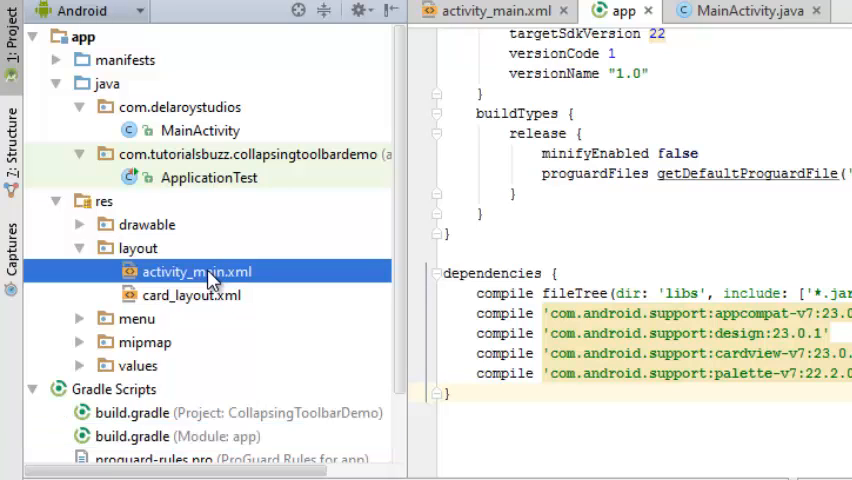
mouse_move(210, 276)
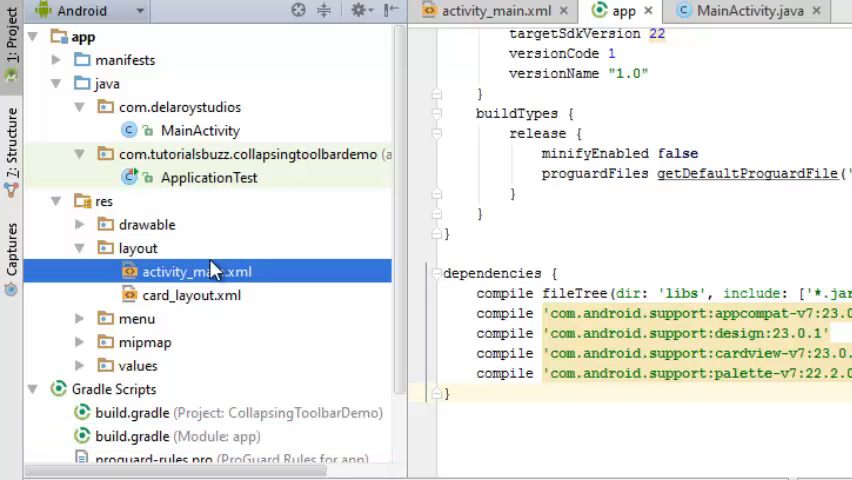
left_click(492, 12)
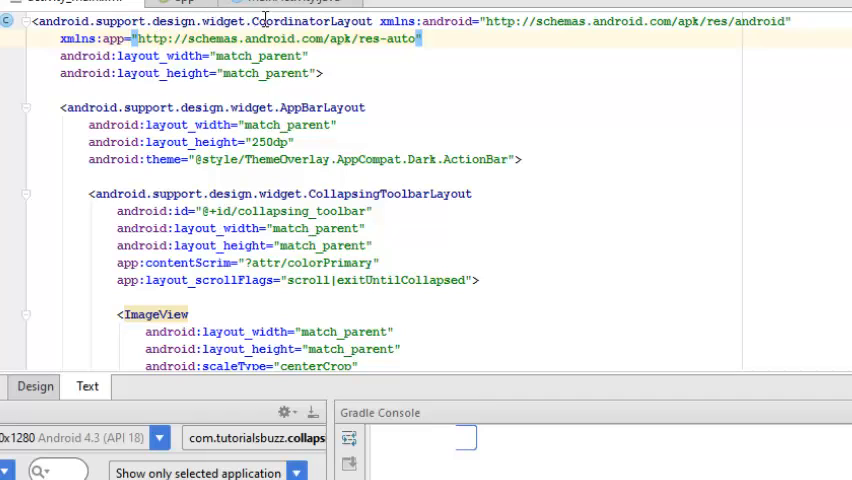
mouse_move(728, 176)
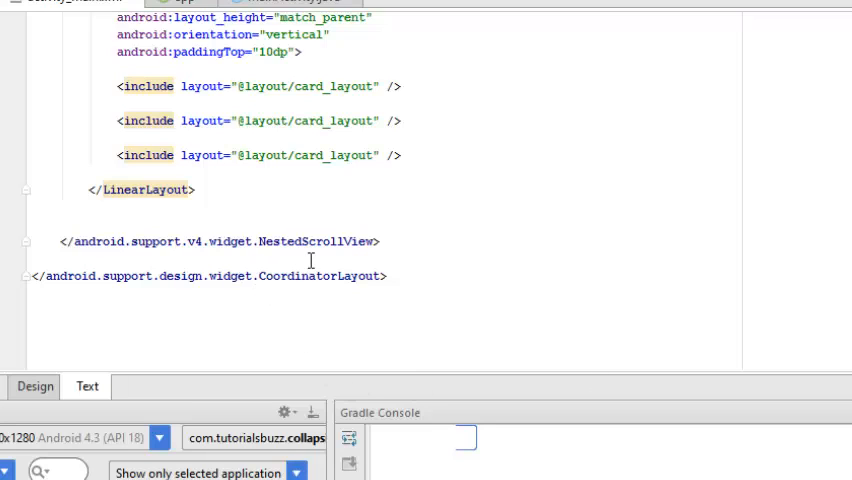
double_click(320, 276)
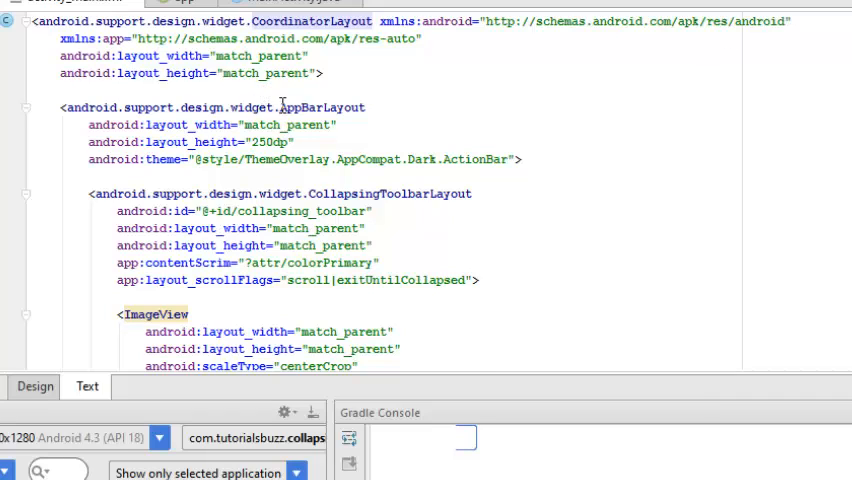
double_click(322, 108)
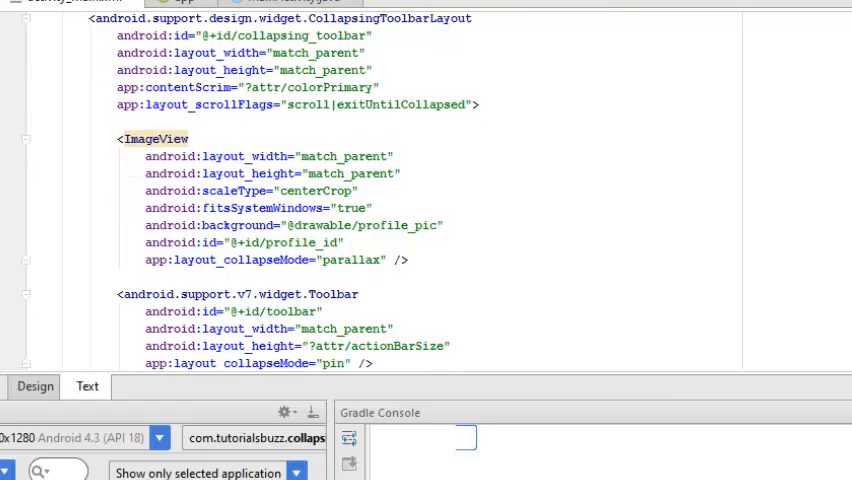
scroll("down", 3)
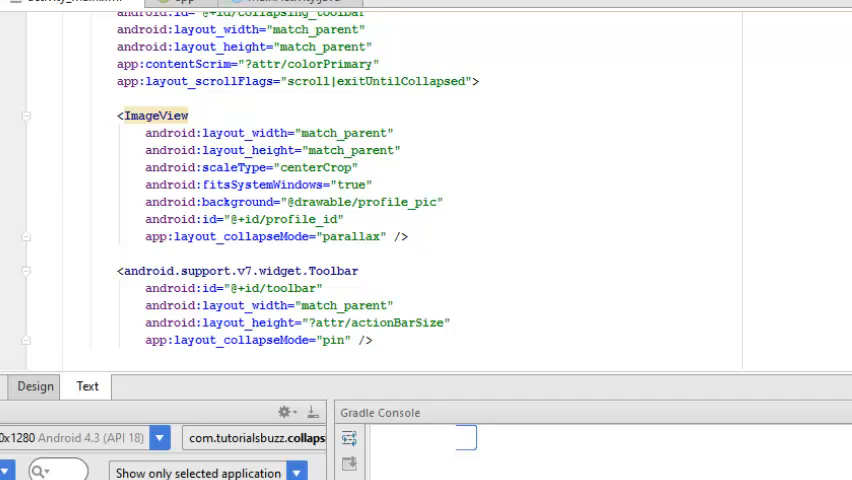
scroll("down", 3)
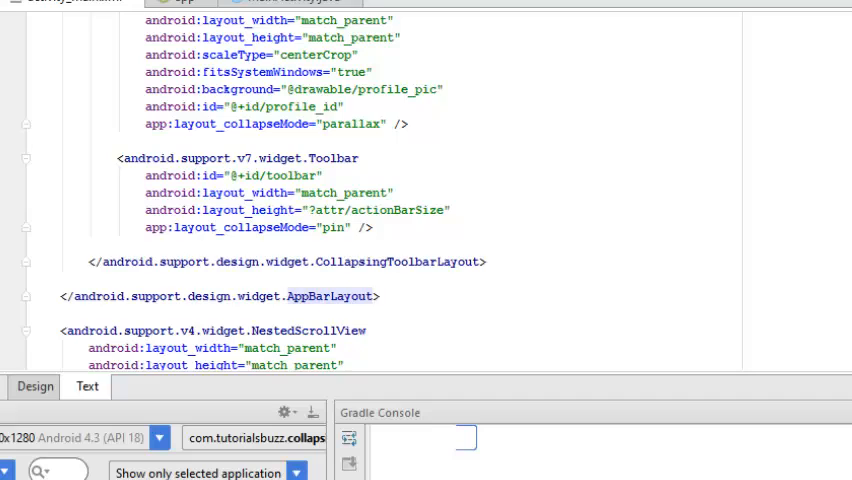
scroll("down", 3)
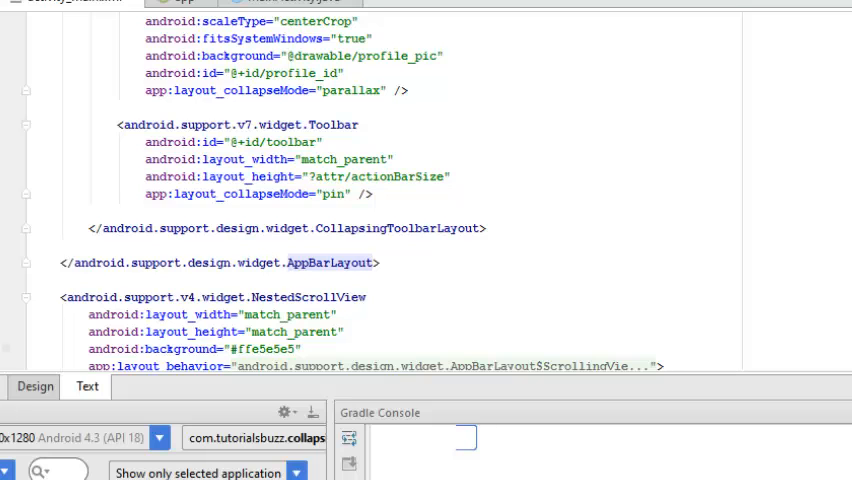
scroll("down", 3)
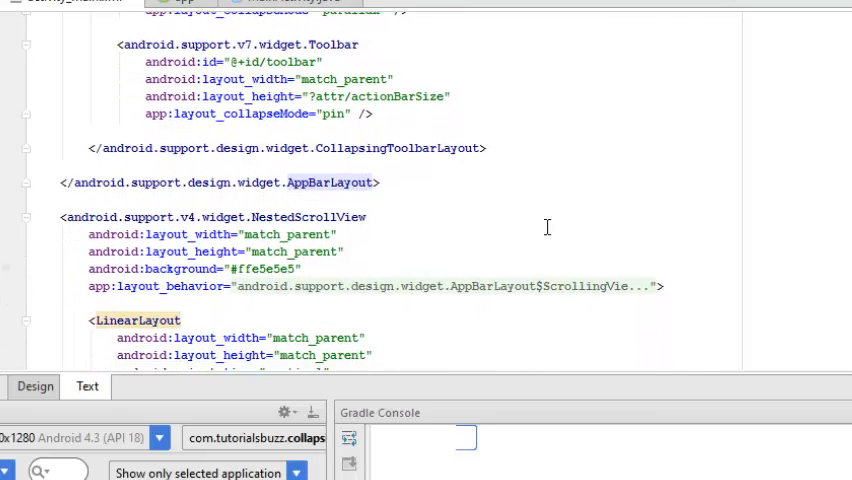
double_click(292, 216)
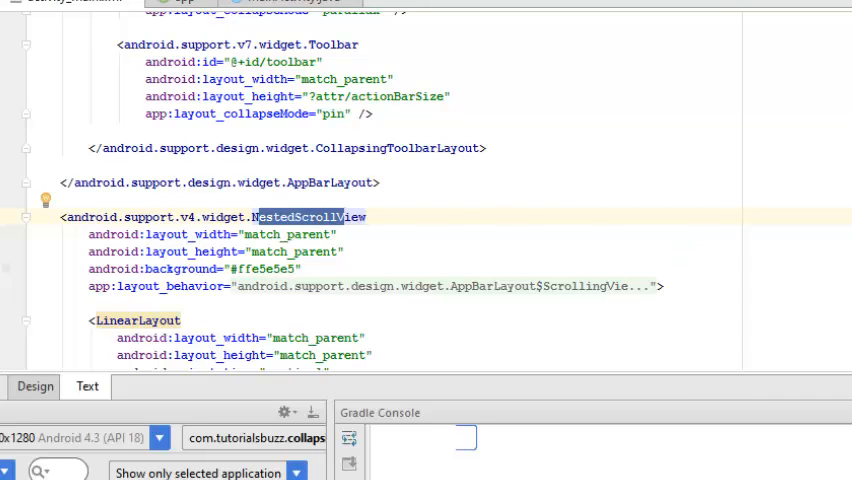
scroll("down", 3)
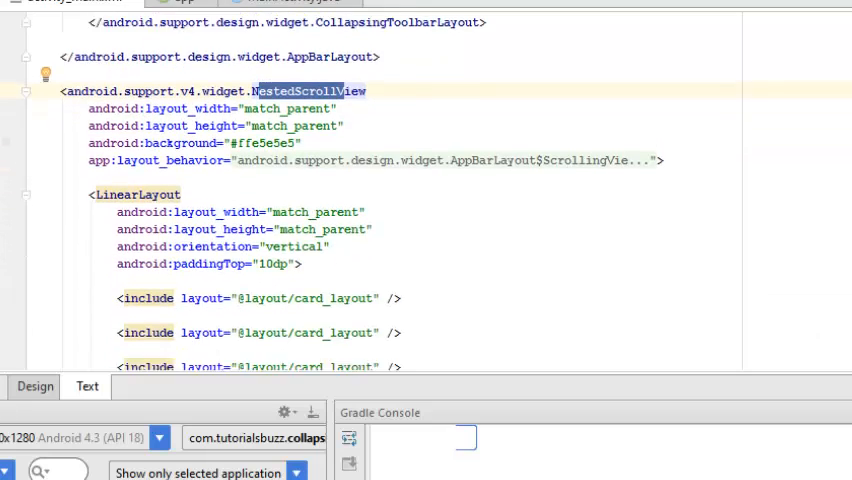
scroll("down", 3)
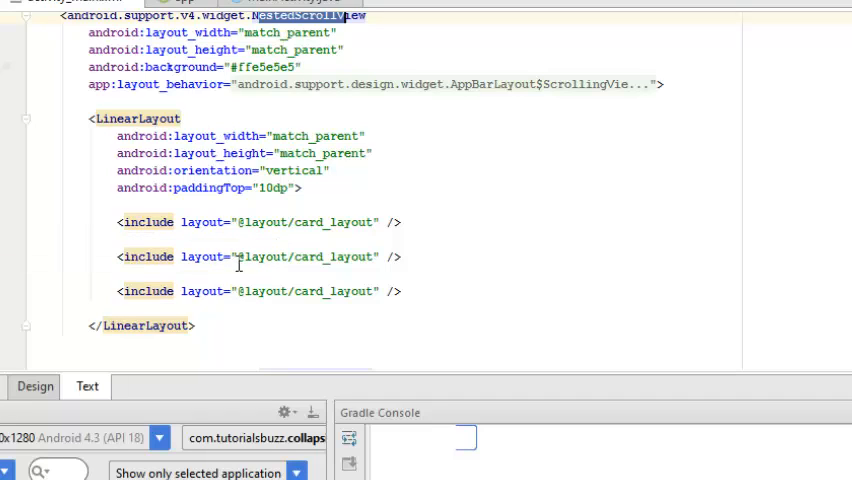
mouse_move(348, 260)
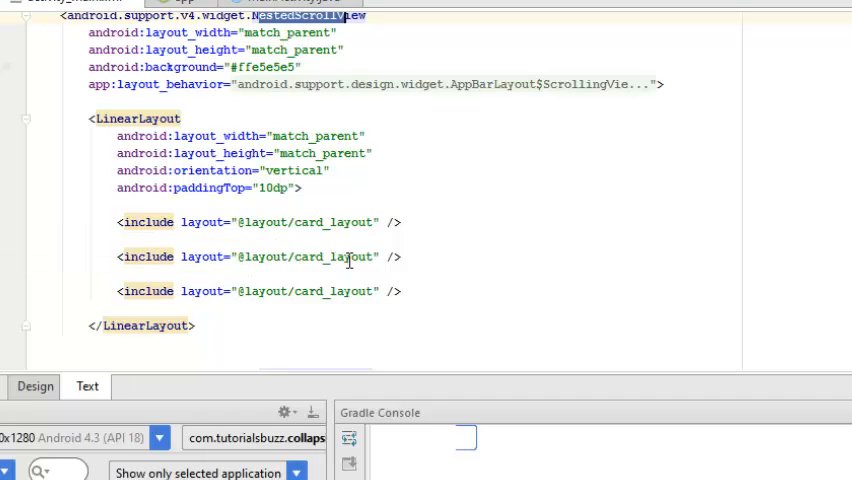
mouse_move(344, 284)
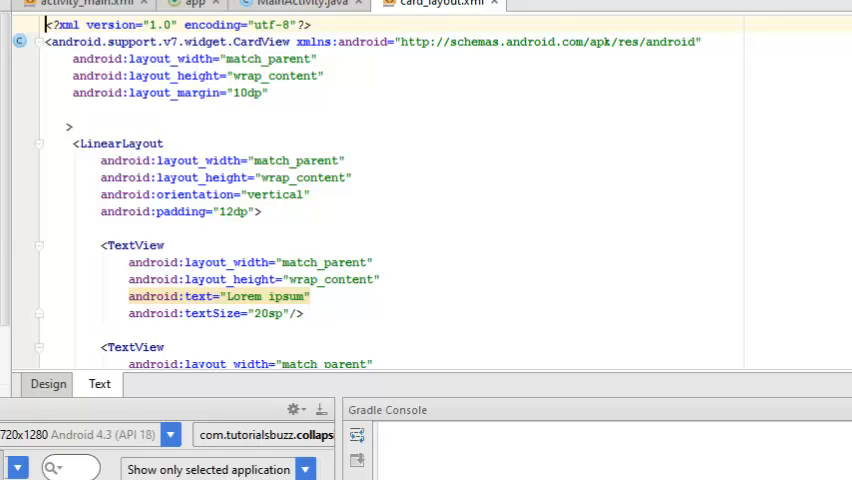
Scroll through the rest of card_layout.xml's card markup
scroll("down", 3)
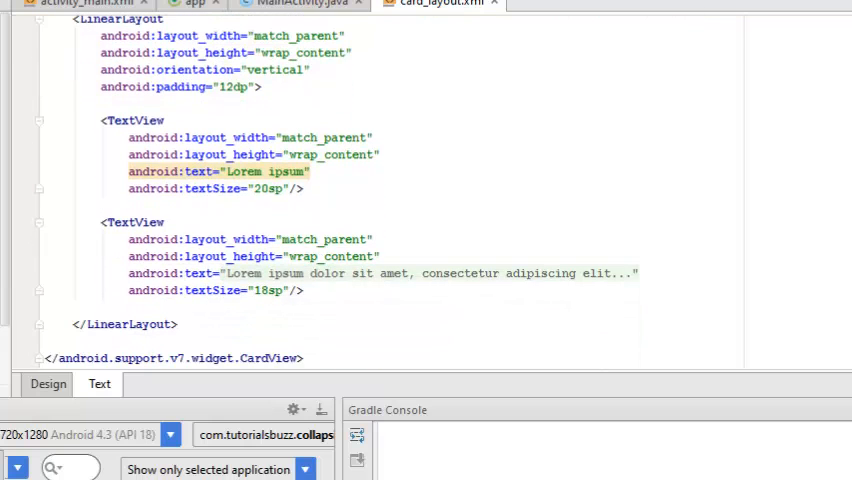
scroll("down", 3)
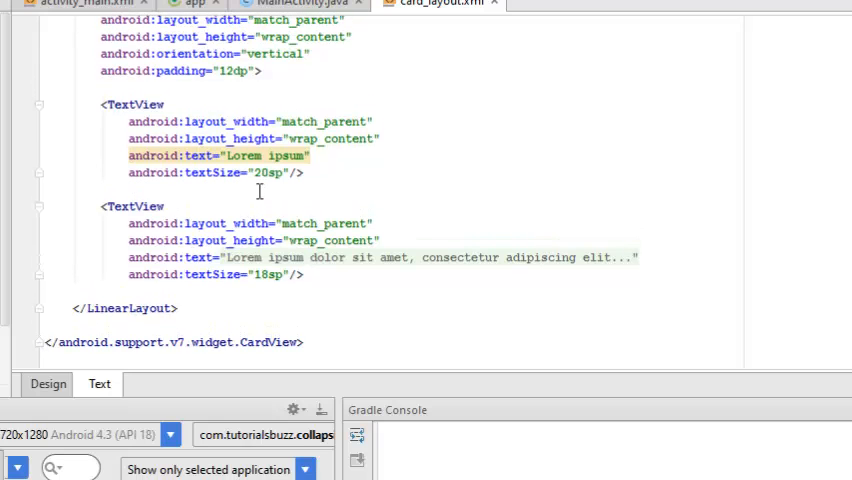
mouse_move(502, 318)
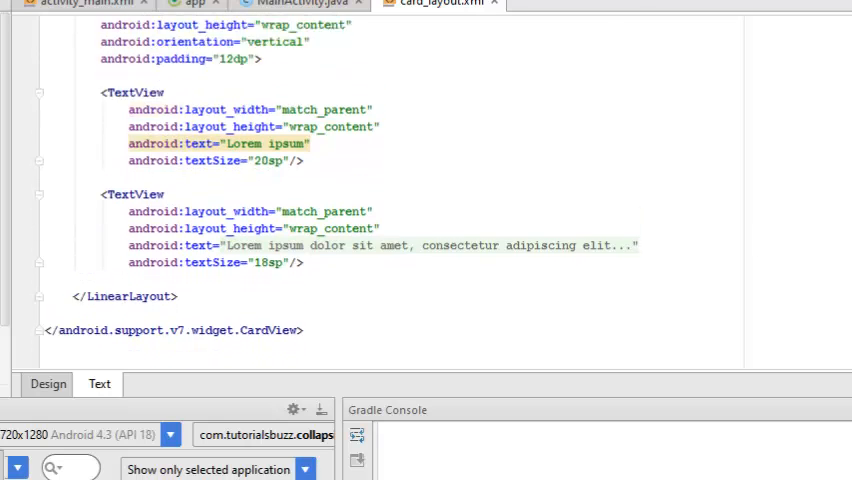
scroll("down", 3)
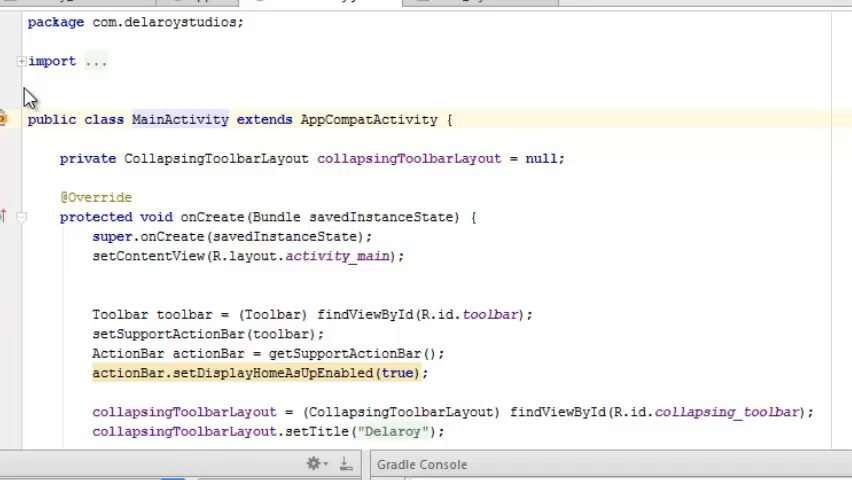
Expand MainActivity's folded imports and scroll to the onCreate calls below them
left_click(8, 60)
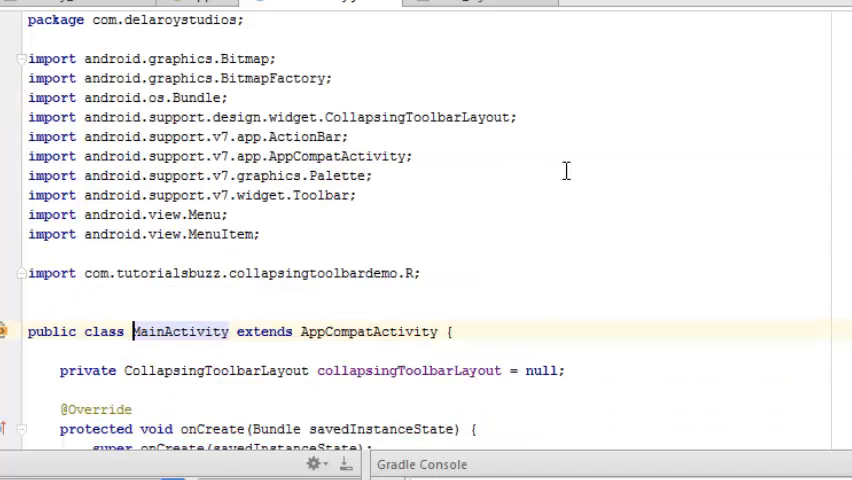
mouse_move(824, 228)
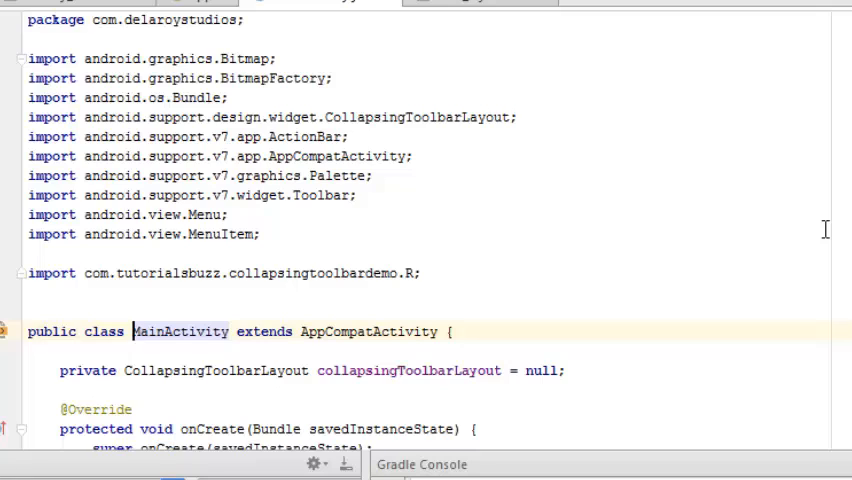
mouse_move(828, 230)
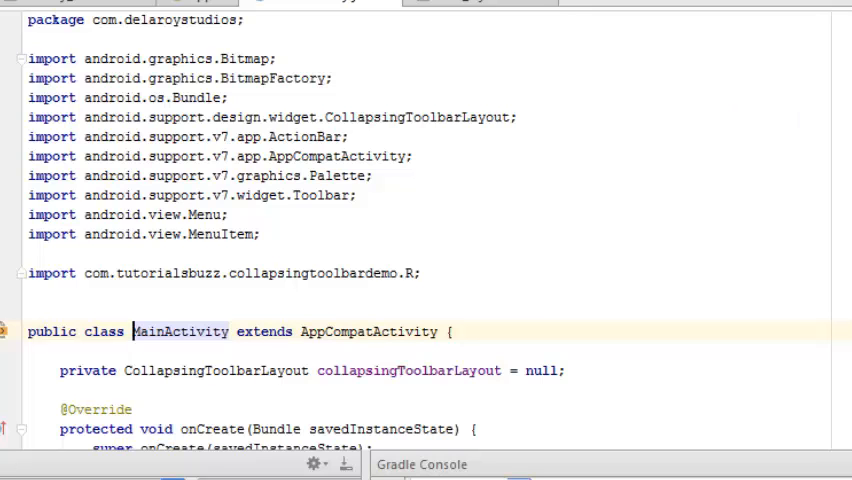
scroll("down", 3)
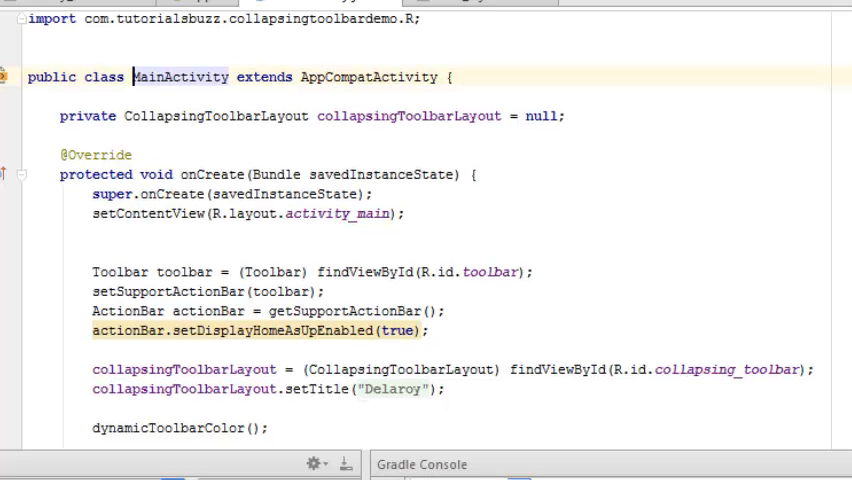
scroll("down", 3)
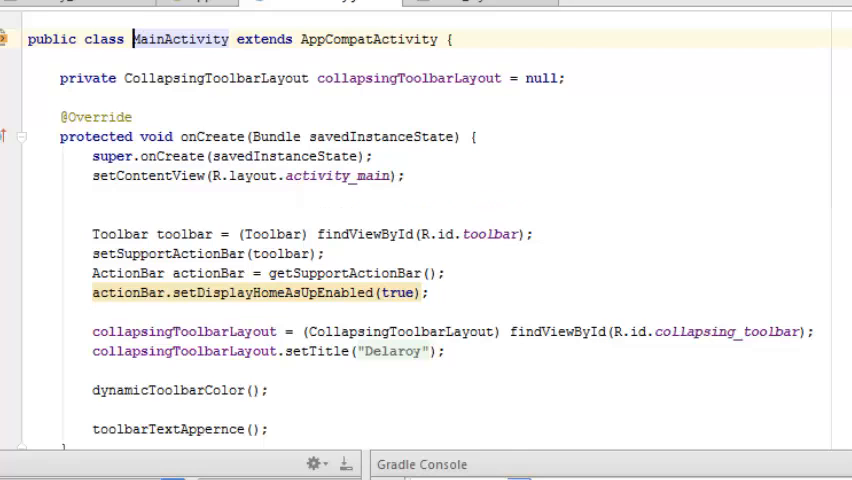
scroll("down", 3)
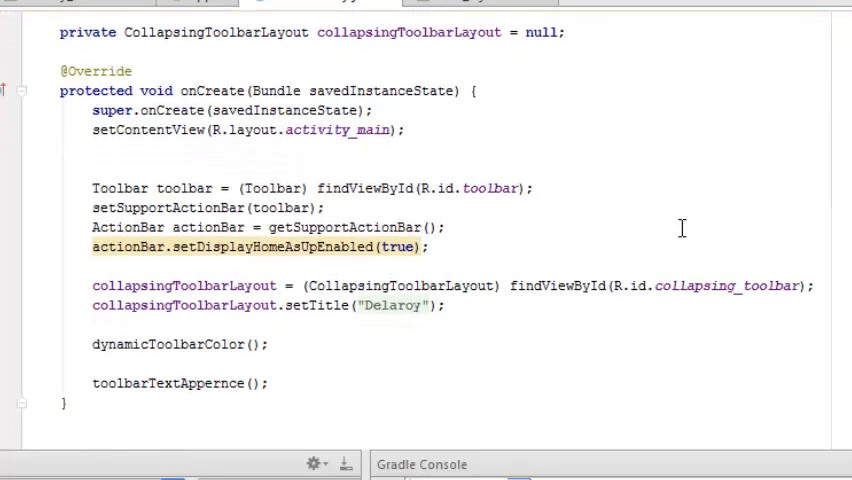
mouse_move(316, 210)
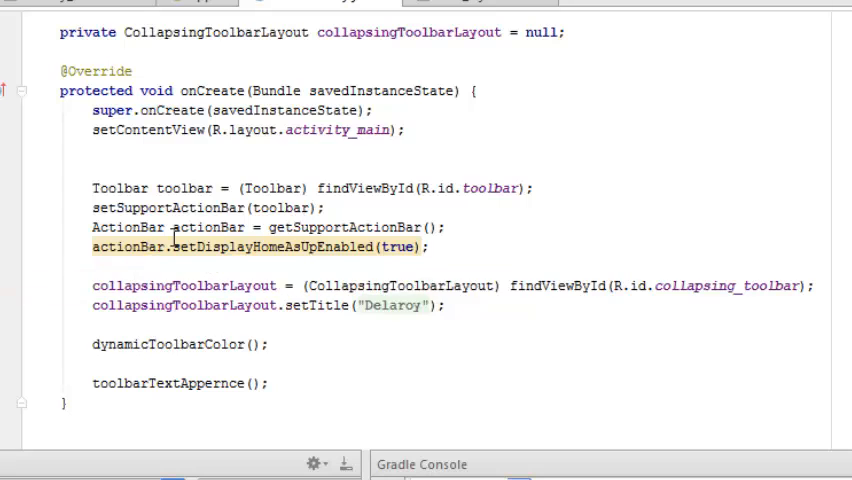
mouse_move(244, 246)
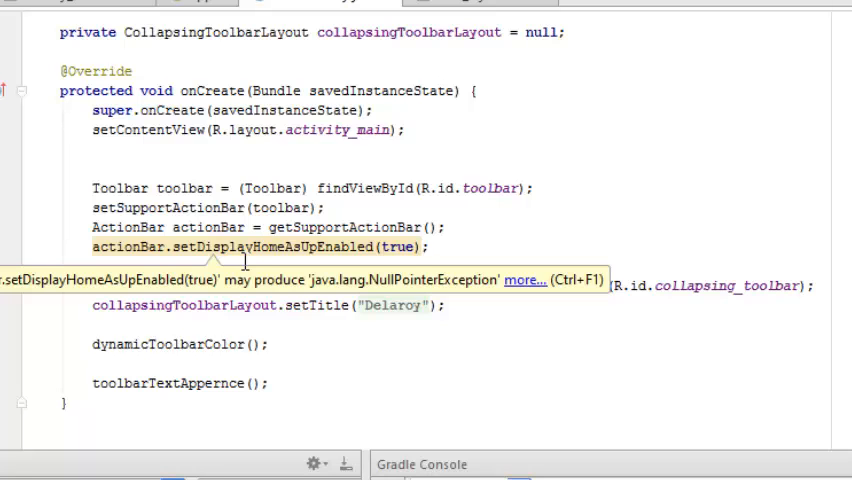
scroll("down", 3)
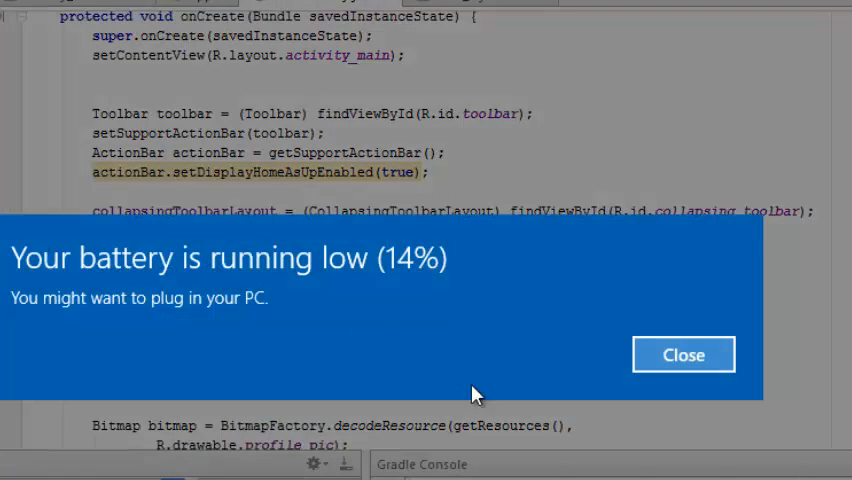
left_click(684, 354)
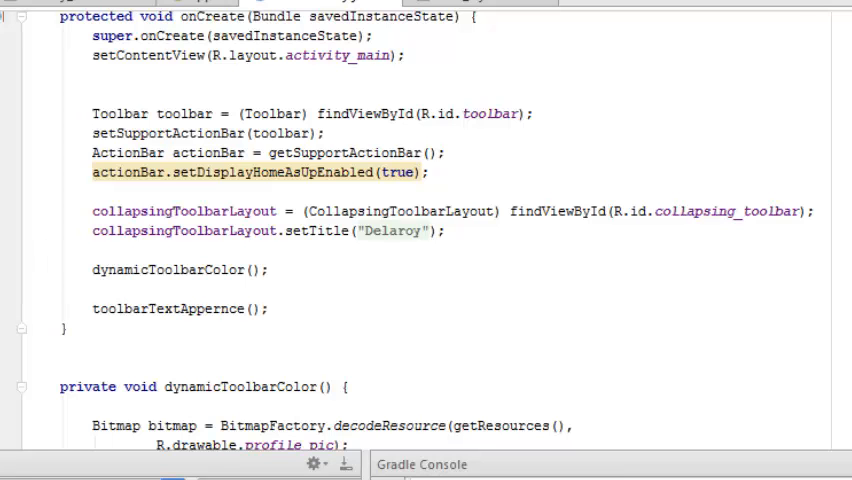
Scroll down to the dynamicToolbarColor() and toolbarTextAppernce() methods
scroll("down", 3)
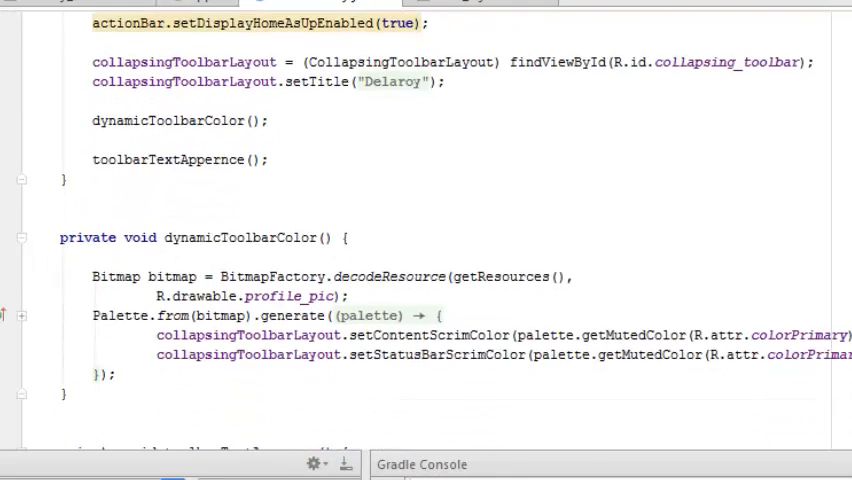
scroll("down", 3)
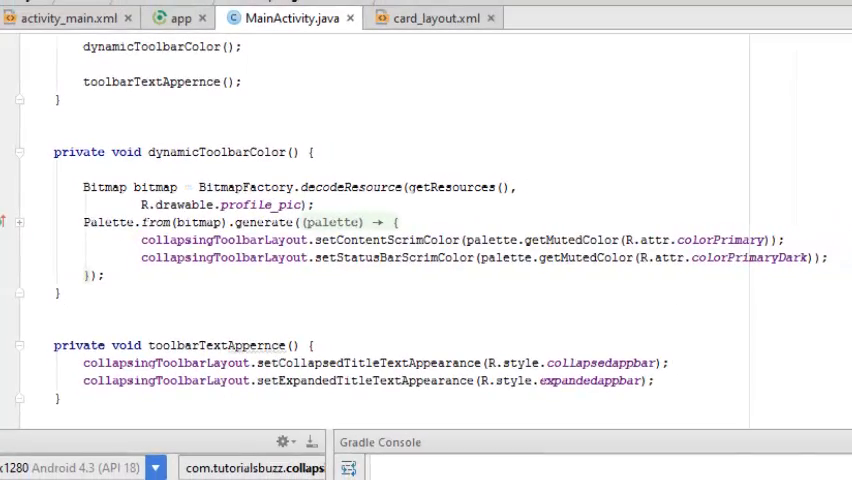
scroll("down", 3)
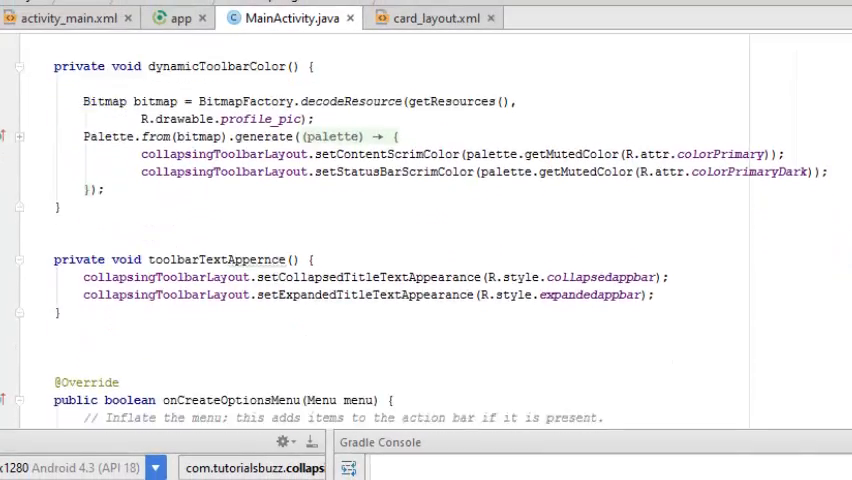
scroll("down", 3)
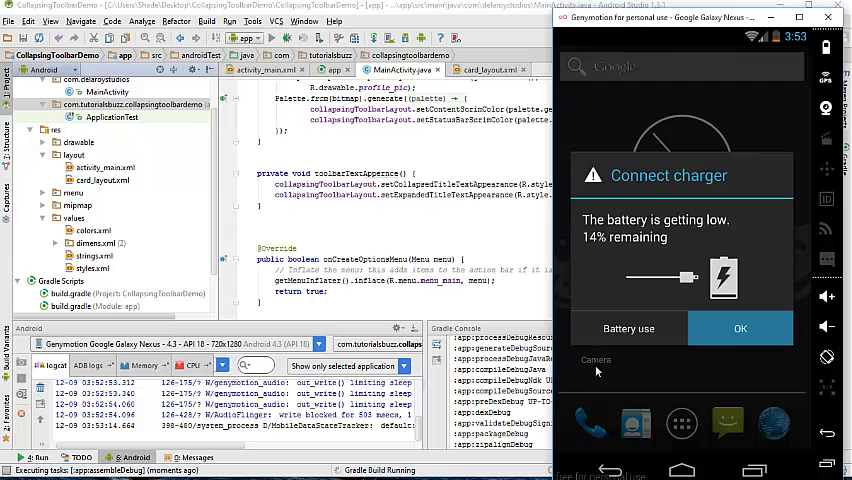
Run 'app' on the Genymotion Google Galaxy Nexus device
left_click(740, 328)
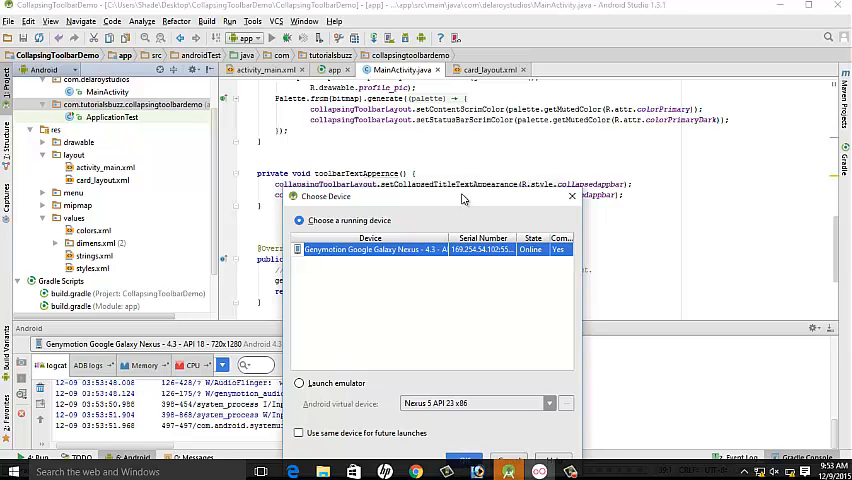
mouse_move(450, 206)
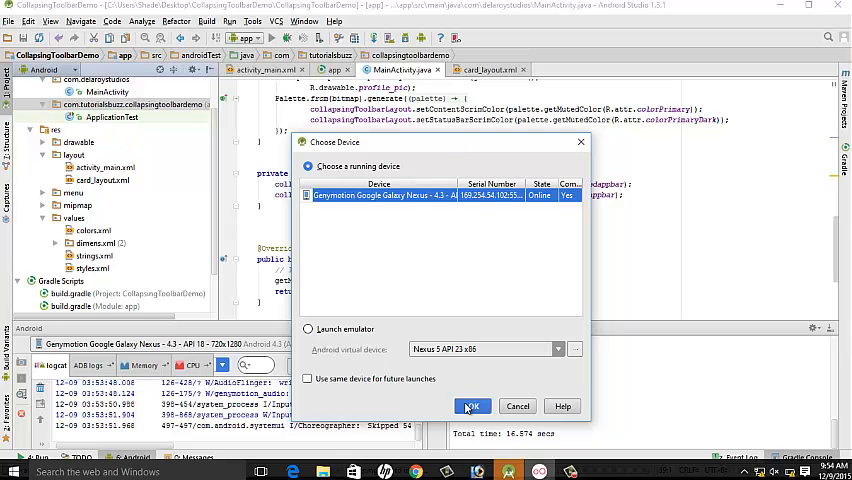
left_click(472, 406)
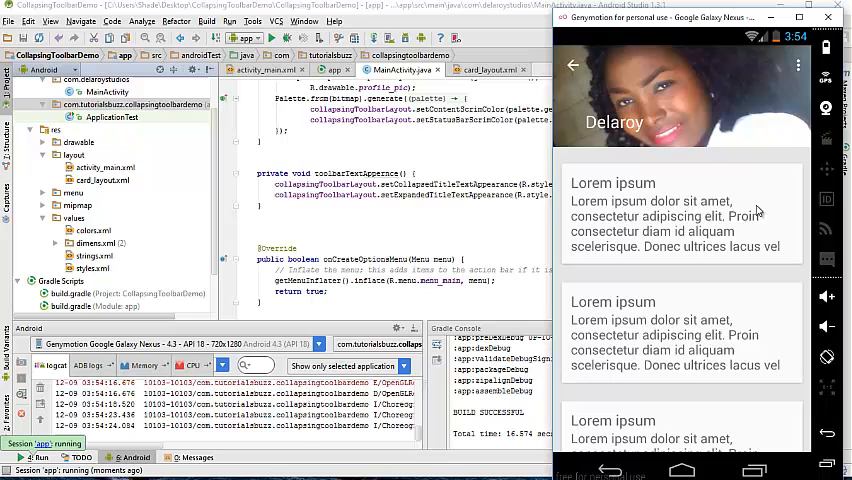
Scroll the card list to collapse and re-expand the Delaroy profile-image toolbar
scroll("down", 3)
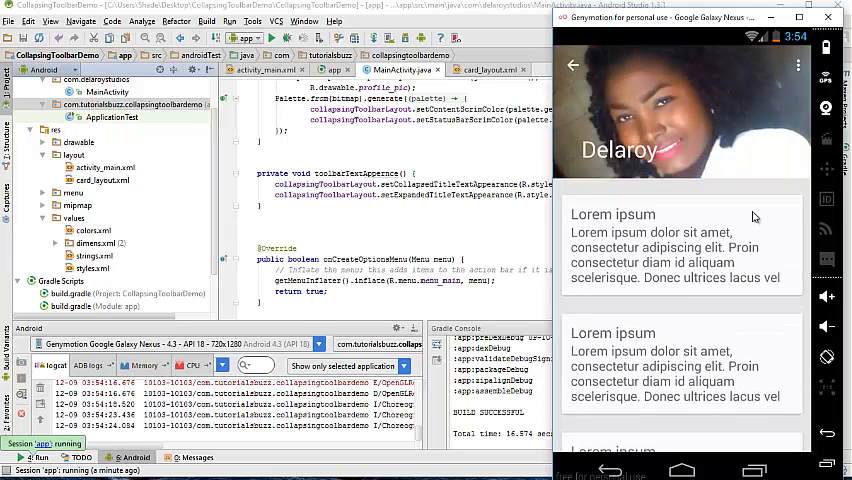
scroll("down", 3)
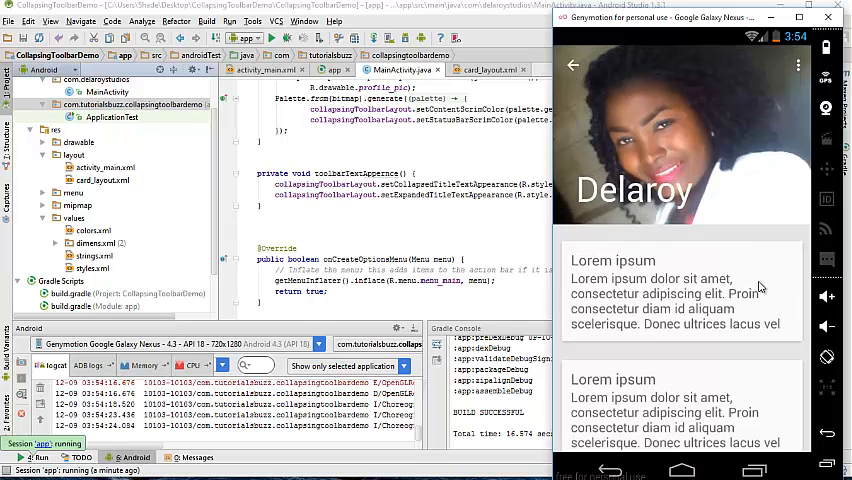
scroll("down", 3)
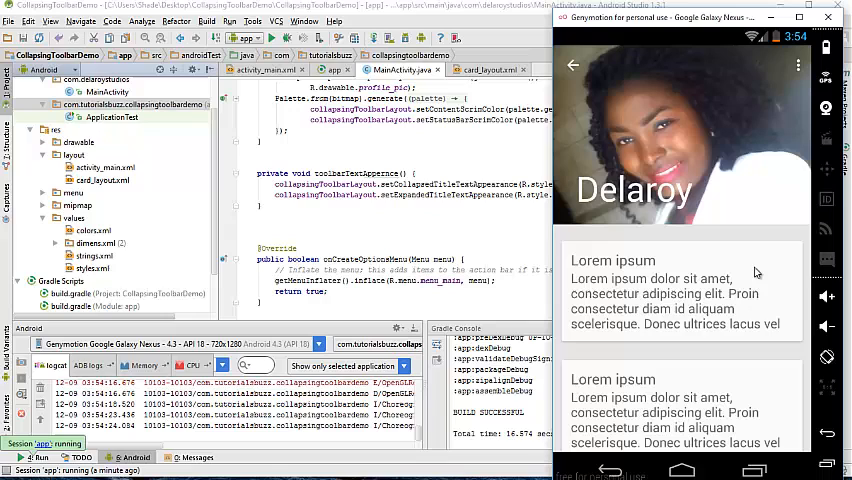
mouse_move(758, 268)
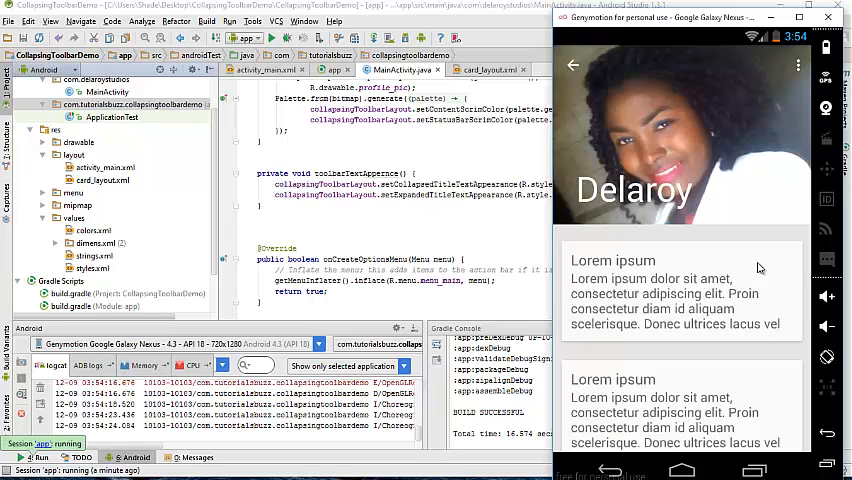